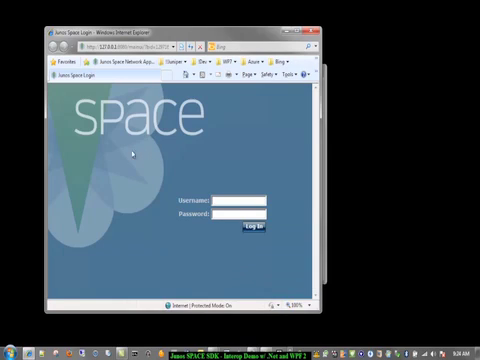
- Sign in to Space and go to Manage Devices listing the two managed devices
left_click(230, 200)
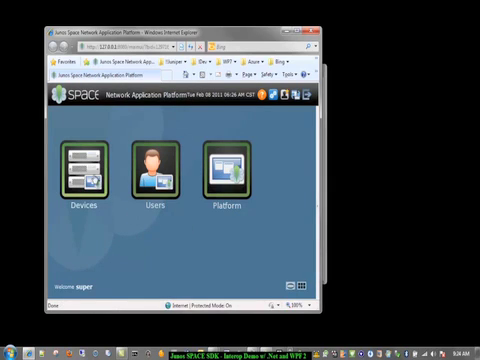
left_click(78, 176)
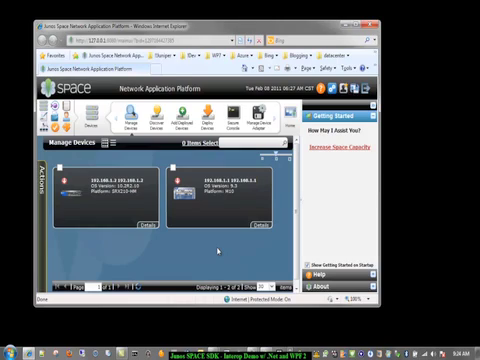
mouse_move(176, 252)
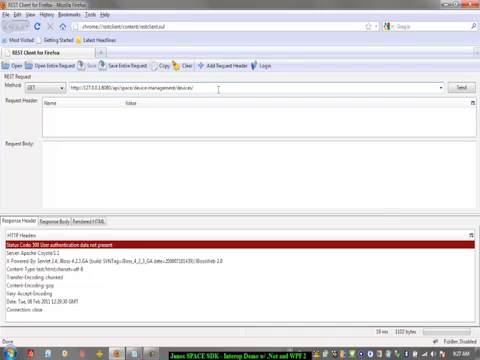
mouse_move(264, 64)
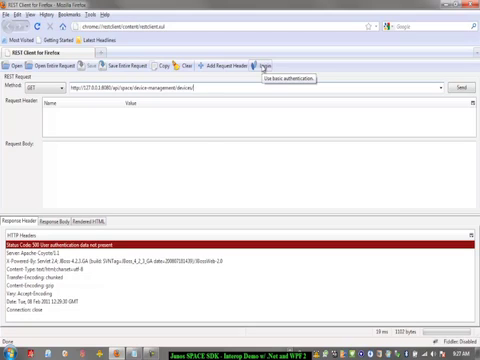
- Add basic authentication credentials so the devices request returns device details
left_click(272, 64)
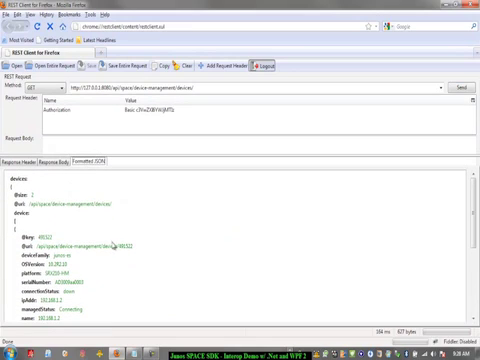
mouse_move(152, 240)
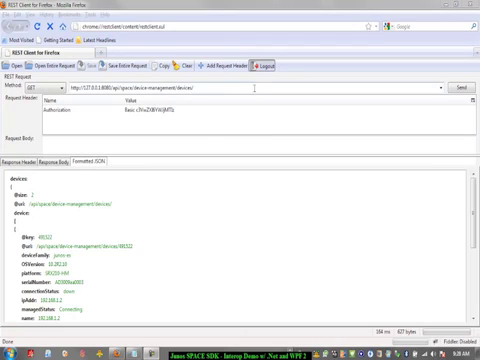
left_click(220, 62)
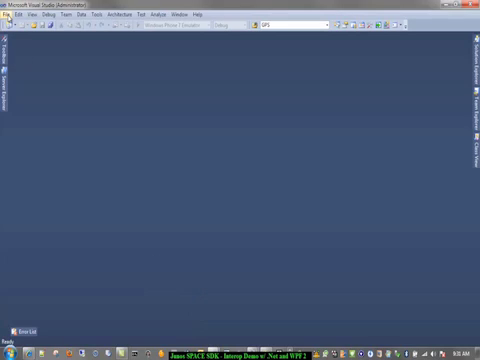
- Bring up the Open Project dialog from File > Open > Project/Solution
left_click(10, 16)
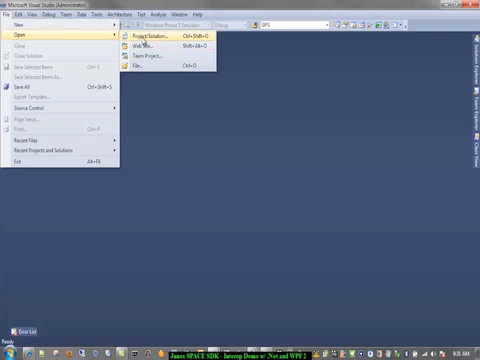
left_click(152, 36)
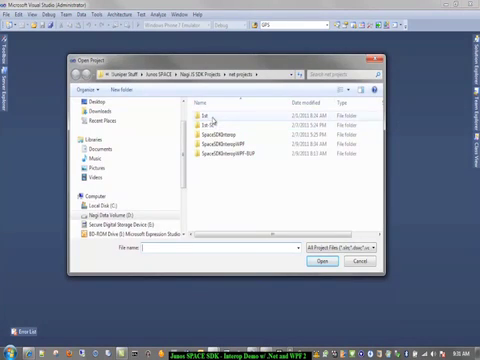
- Load the Space console example and review Program.cs credentials, DownloadString and WriteLine code
left_click(318, 260)
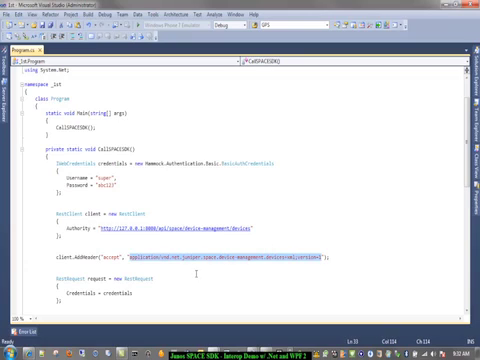
scroll("down", 3)
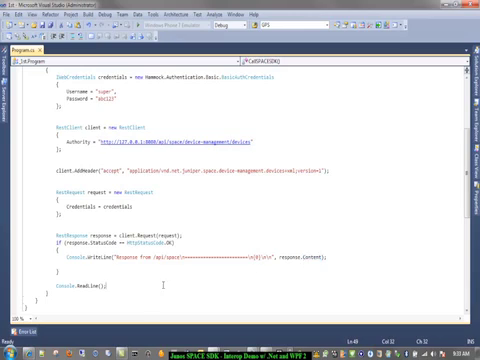
scroll("up", 3)
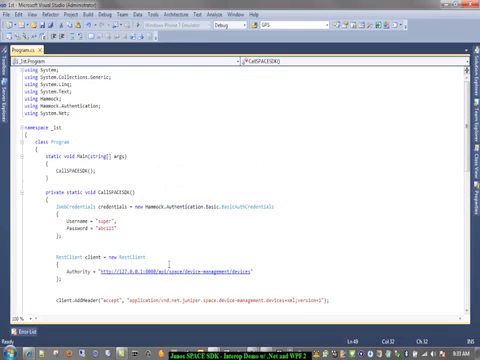
scroll("down", 3)
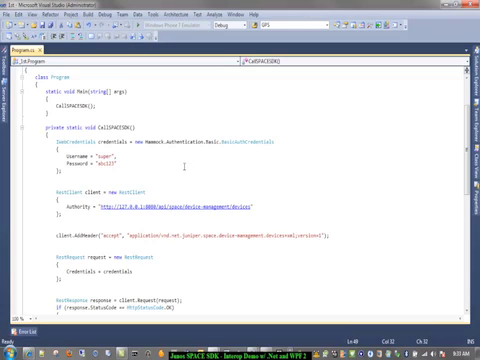
key("F5")
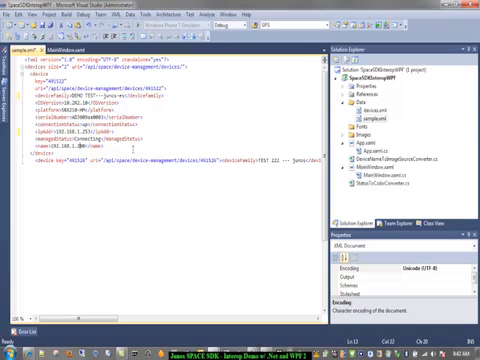
- Enter 'Test Device' as a device name in the sample data XML
type("Test Device")
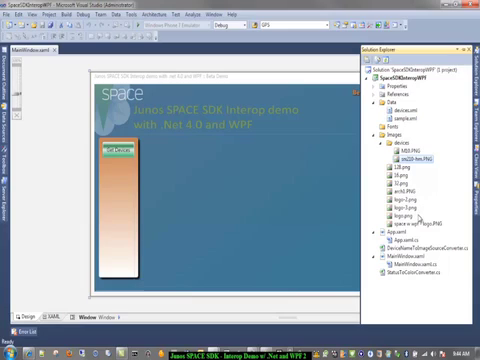
- Review MainWindow.xaml's DataTemplate with image and device property bindings
left_click(408, 152)
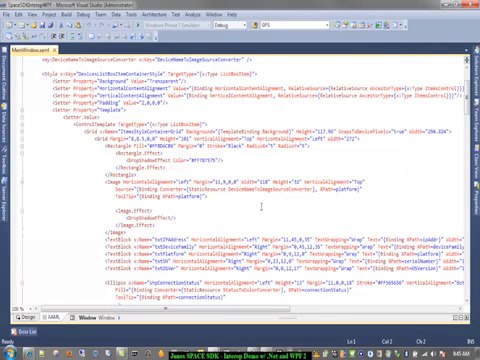
scroll("down", 3)
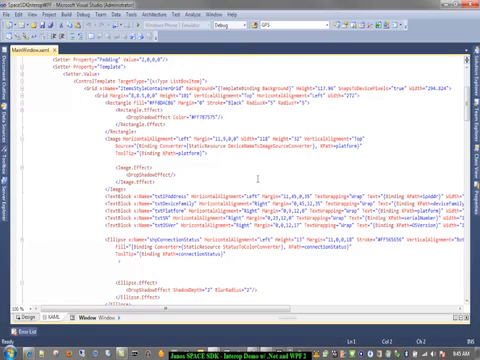
scroll("down", 3)
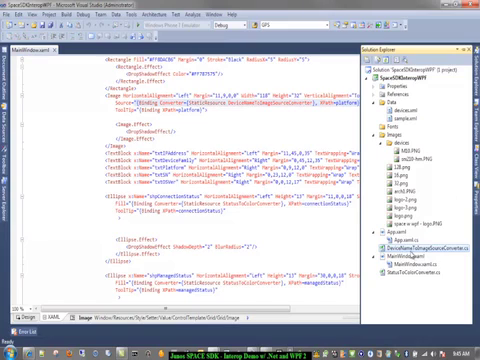
- Close the MainWindow.xaml document, leaving the editor area empty
double_click(432, 258)
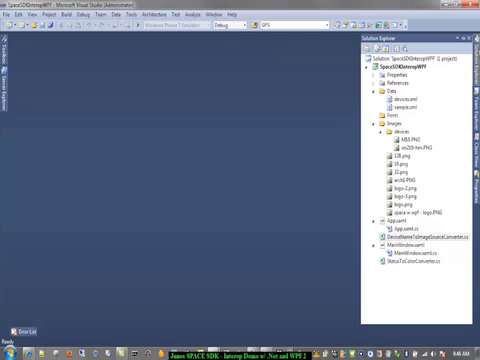
mouse_move(324, 148)
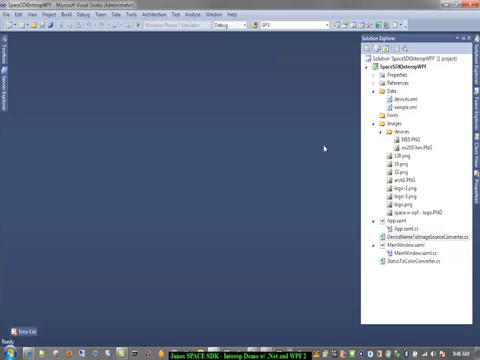